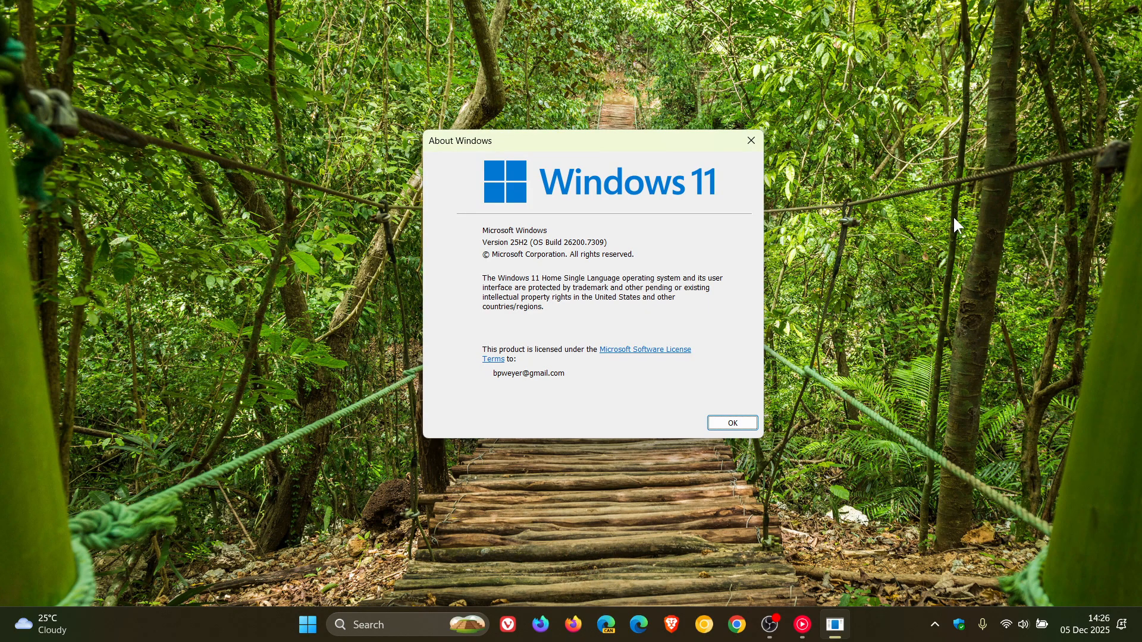
Close the About Windows dialog with OK and bring up the Start menu.
{"action": "left_click", "coordinate": [731, 422]}
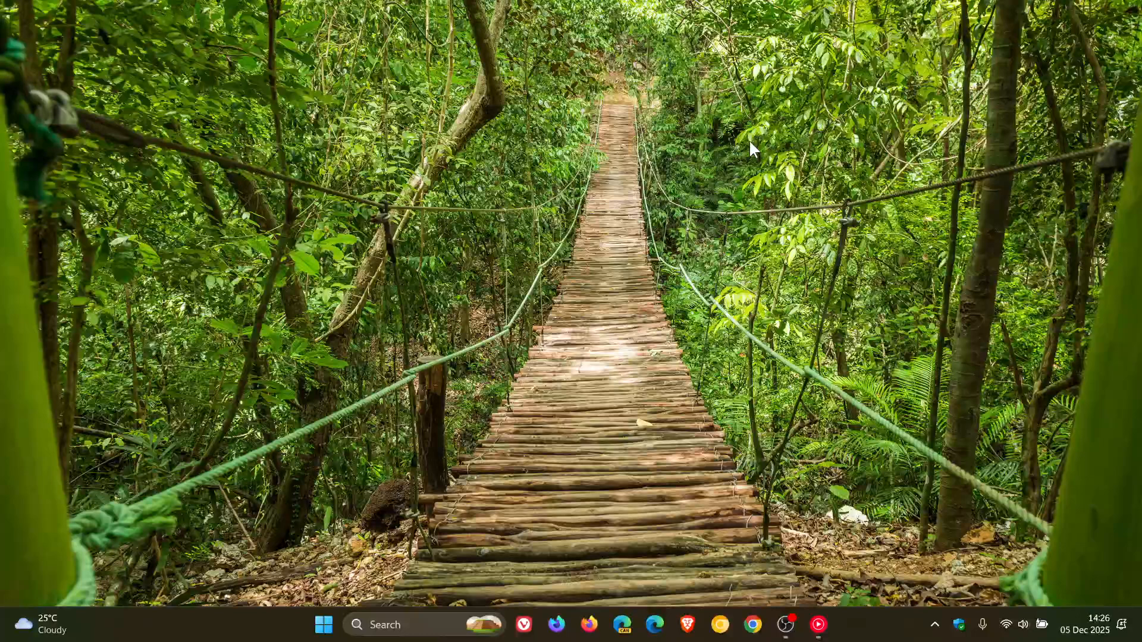
{"action": "left_click", "coordinate": [323, 625]}
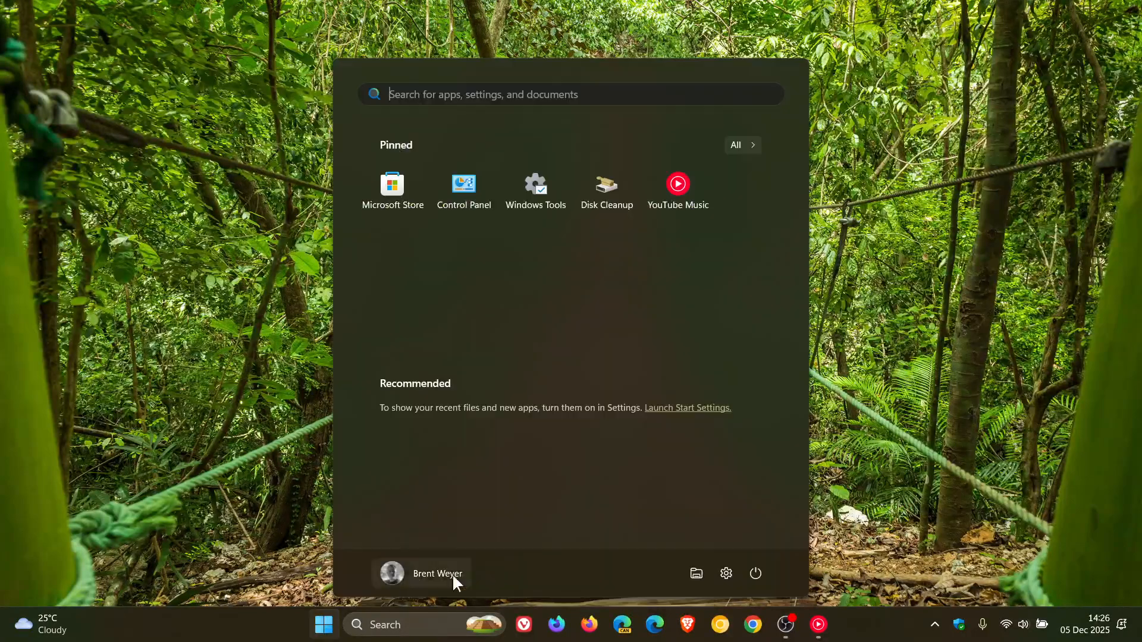
Launch Settings from Start and go to the Windows Update page.
{"action": "left_click", "coordinate": [726, 574]}
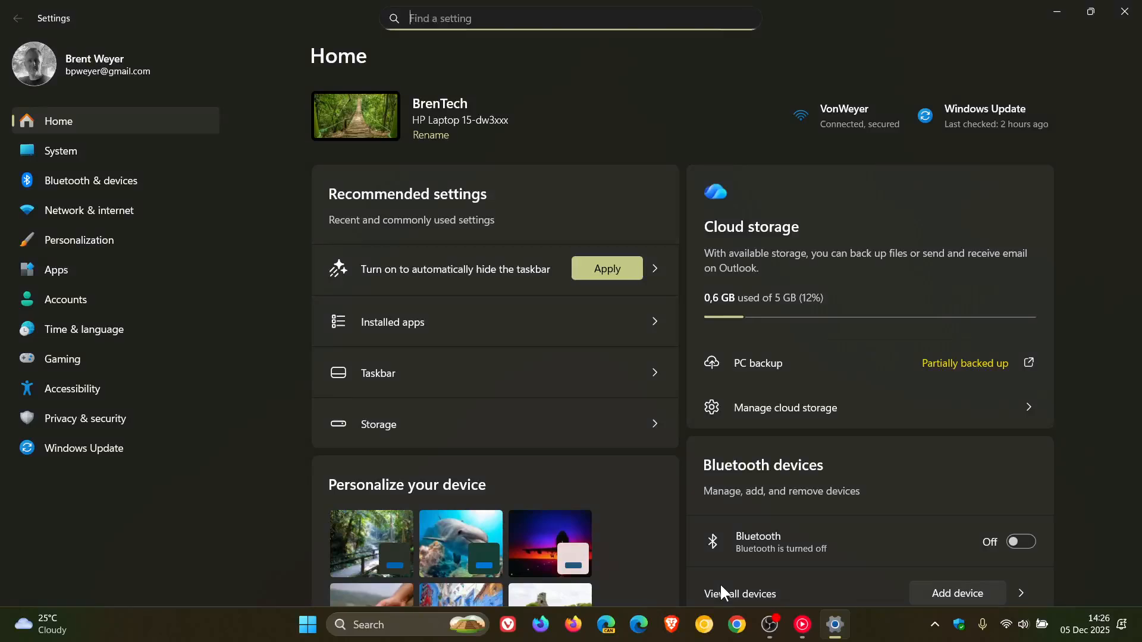
{"action": "left_click", "coordinate": [83, 448]}
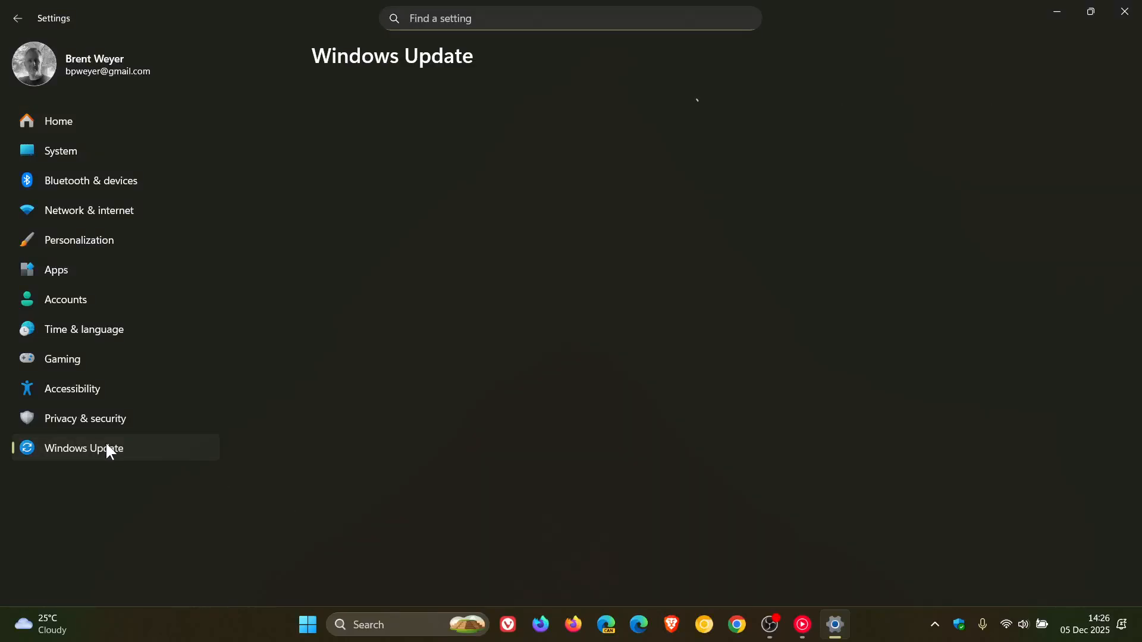
{"action": "left_click", "coordinate": [84, 448]}
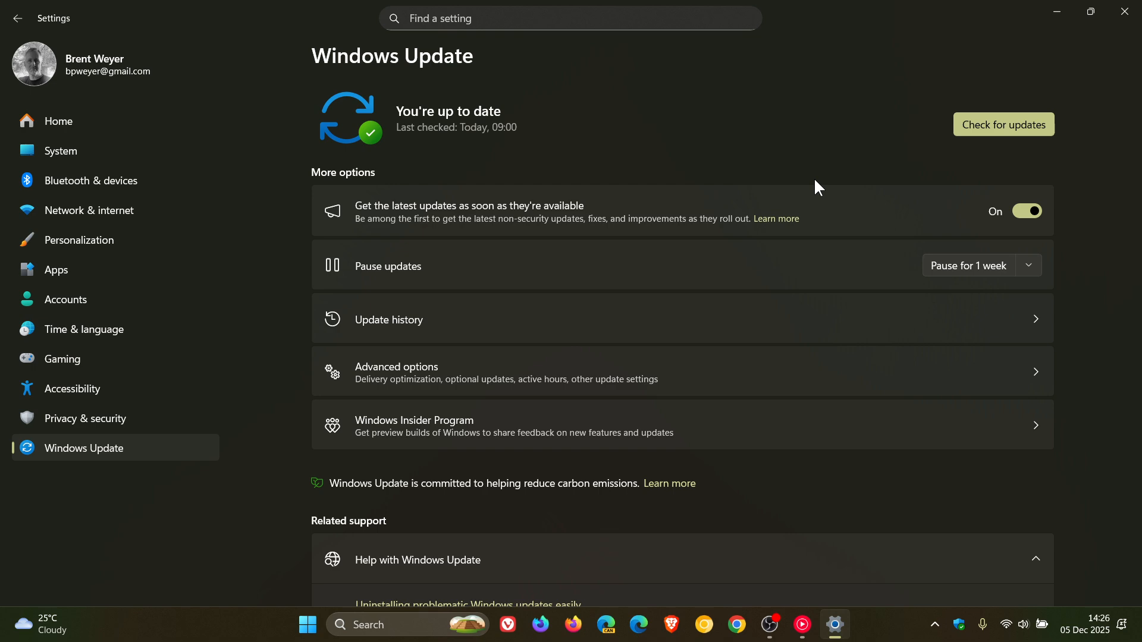
{"action": "mouse_move", "coordinate": [885, 143]}
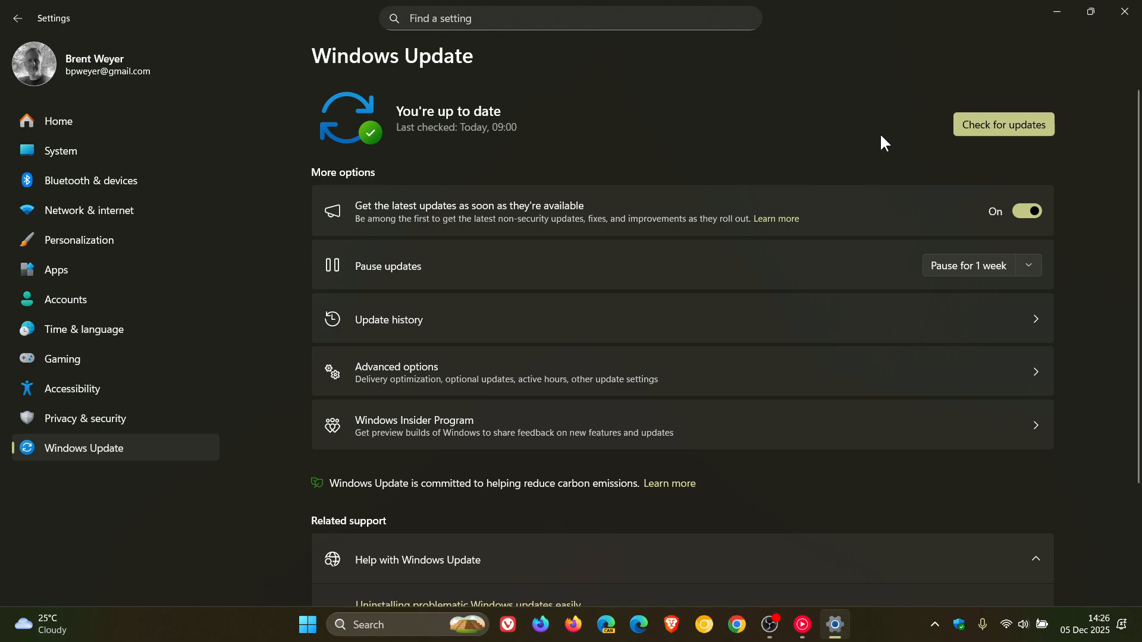
{"action": "left_click", "coordinate": [1003, 124]}
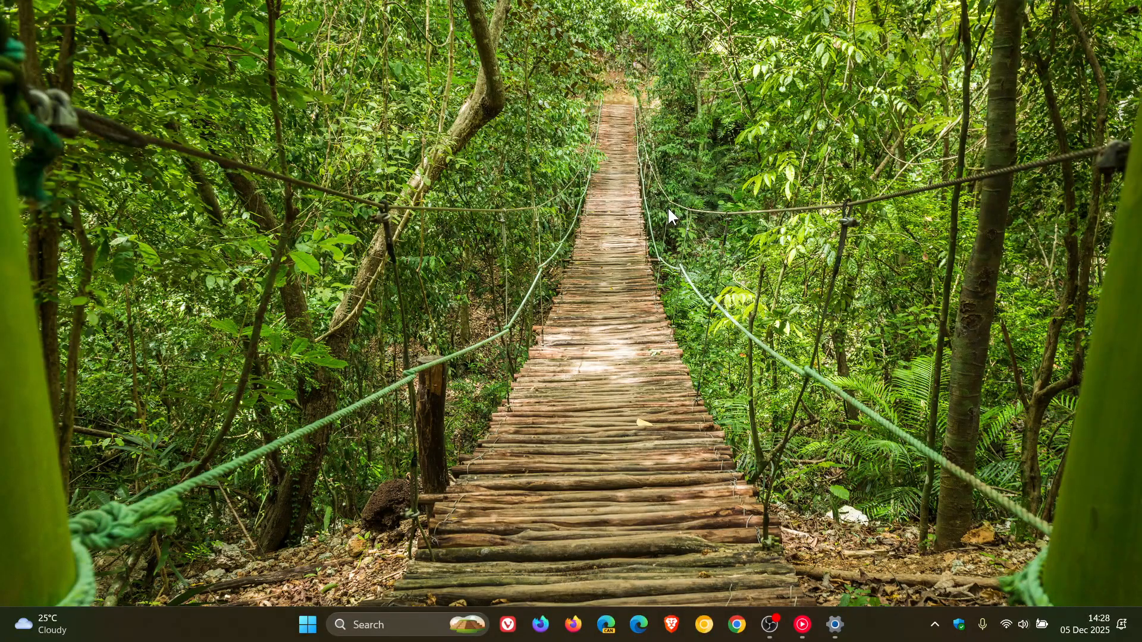
{"action": "mouse_move", "coordinate": [822, 529]}
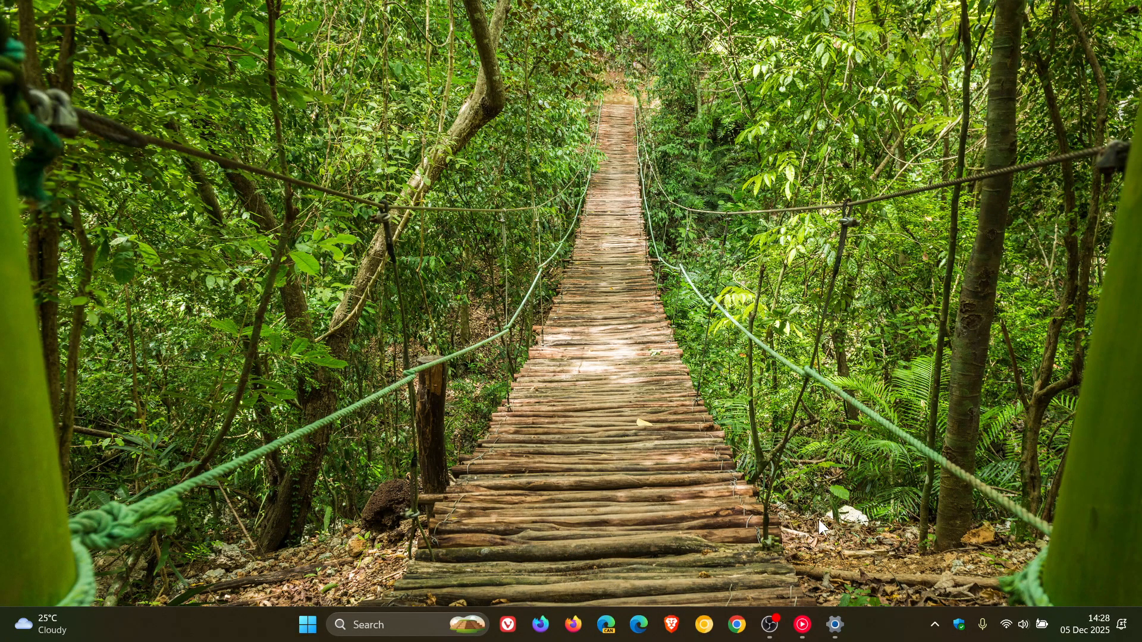
Restore the Settings window from the taskbar to show Windows Update again.
{"action": "left_click", "coordinate": [834, 625]}
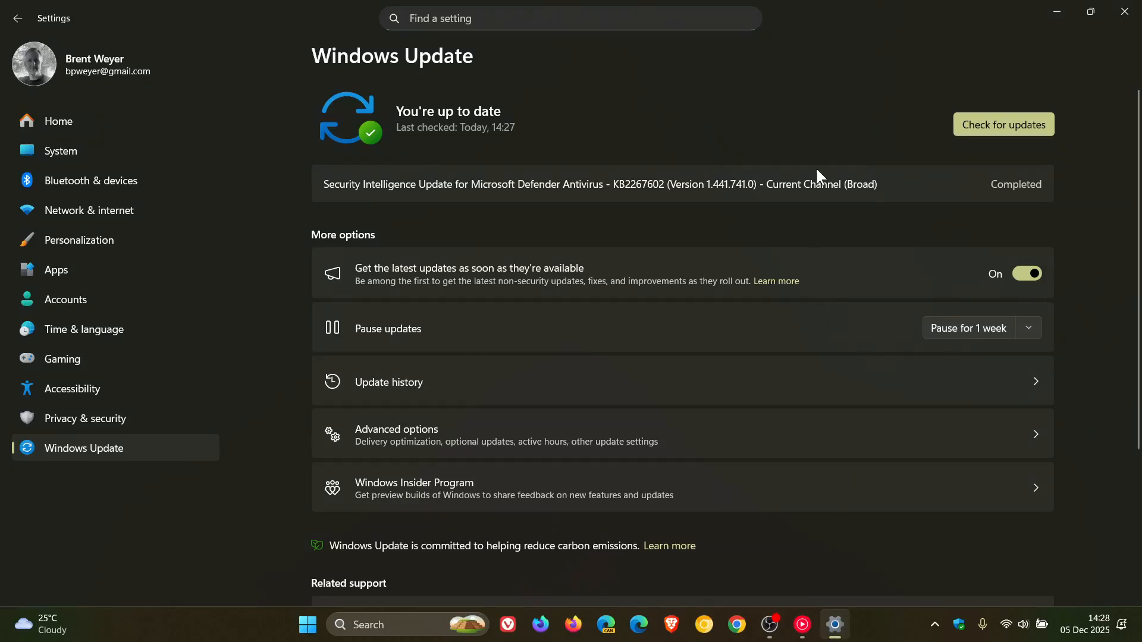
{"action": "mouse_move", "coordinate": [1018, 328]}
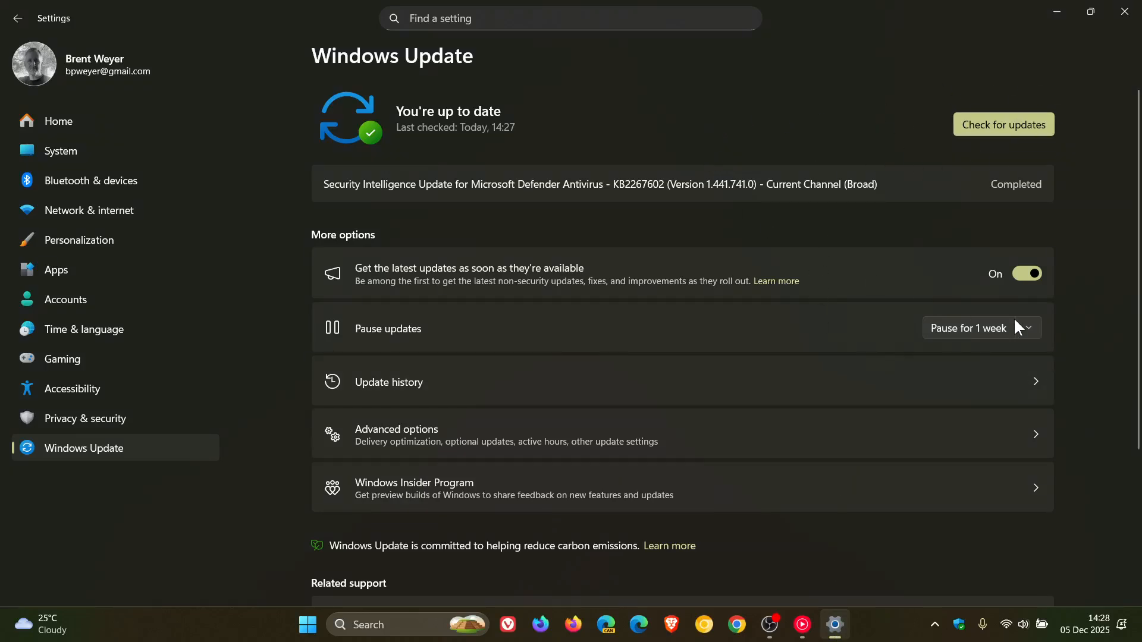
{"action": "mouse_move", "coordinate": [769, 113]}
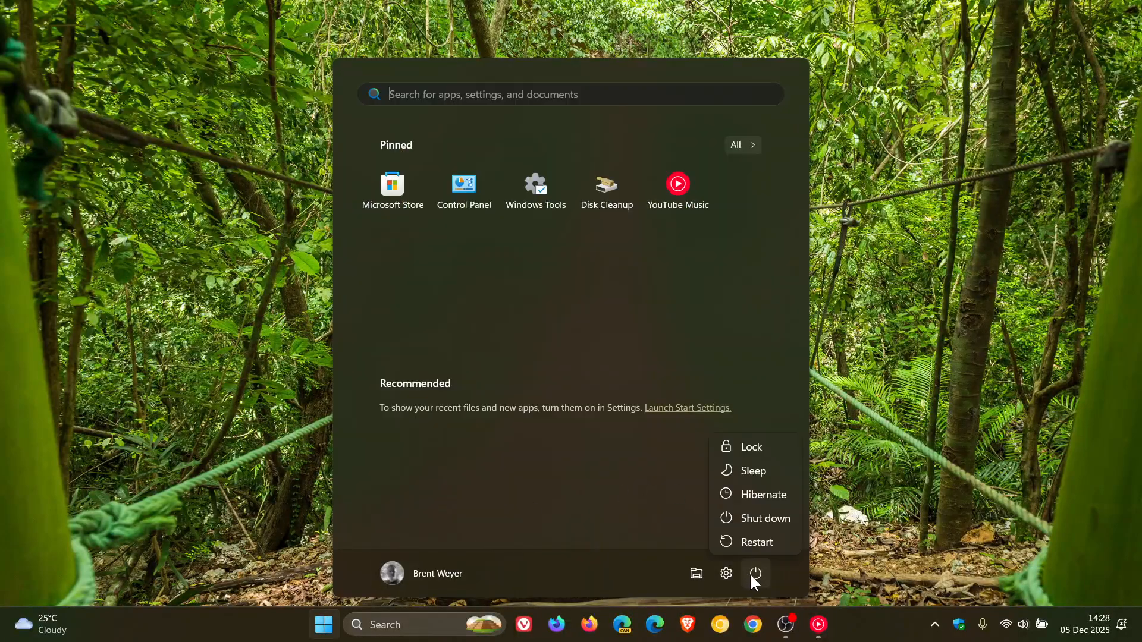
{"action": "mouse_move", "coordinate": [962, 304]}
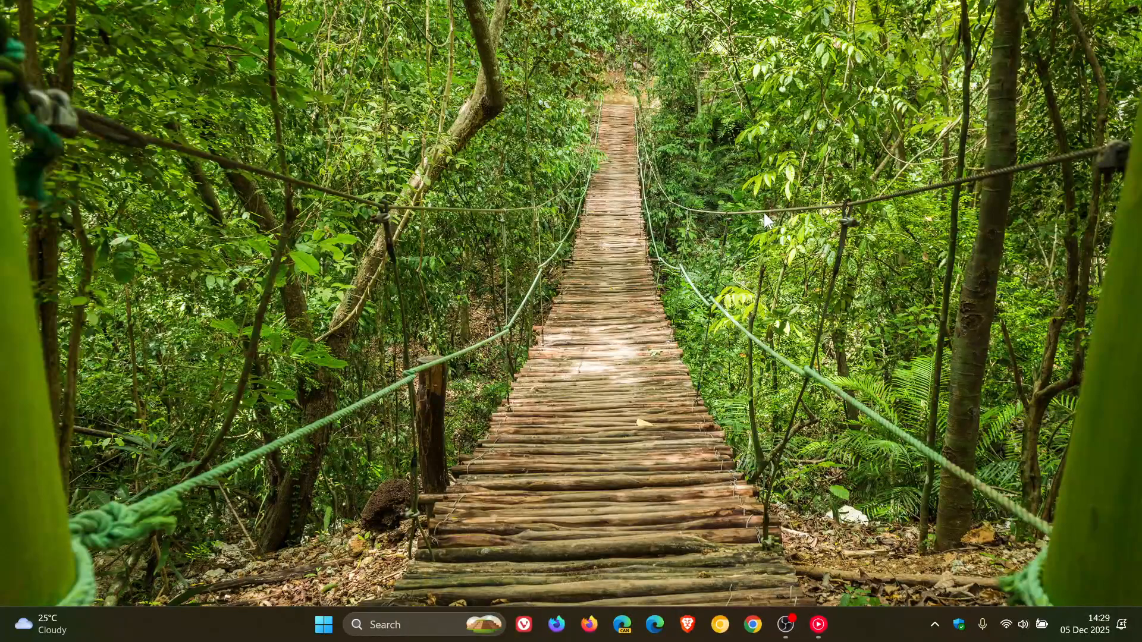
{"action": "mouse_move", "coordinate": [794, 229]}
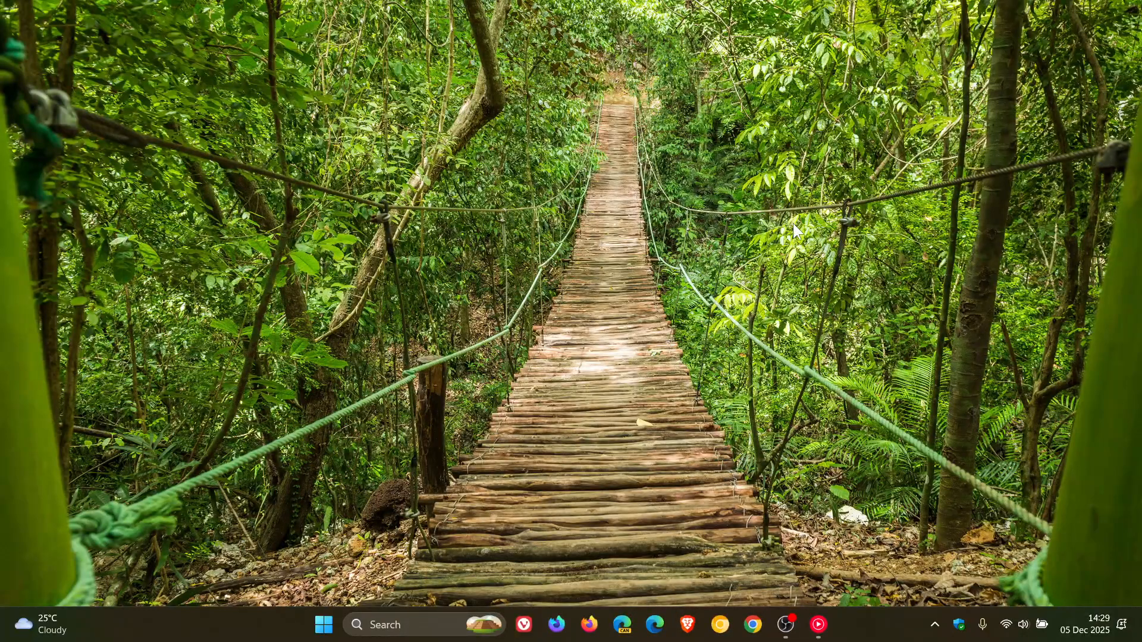